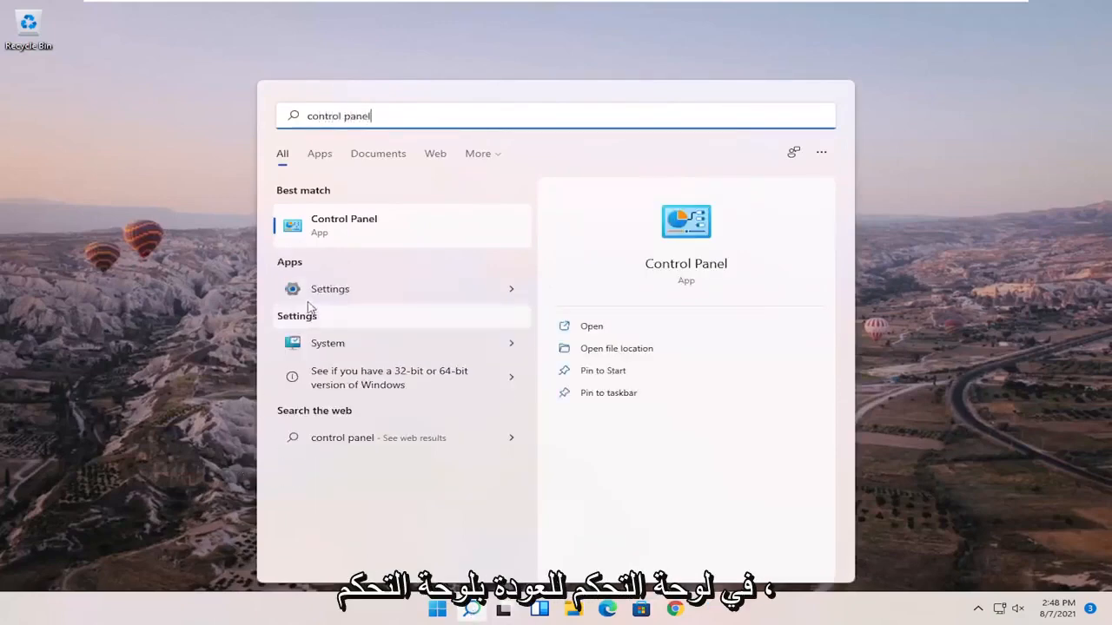
Step: Open Control Panel from the Start search best-match result
left_click(344, 226)
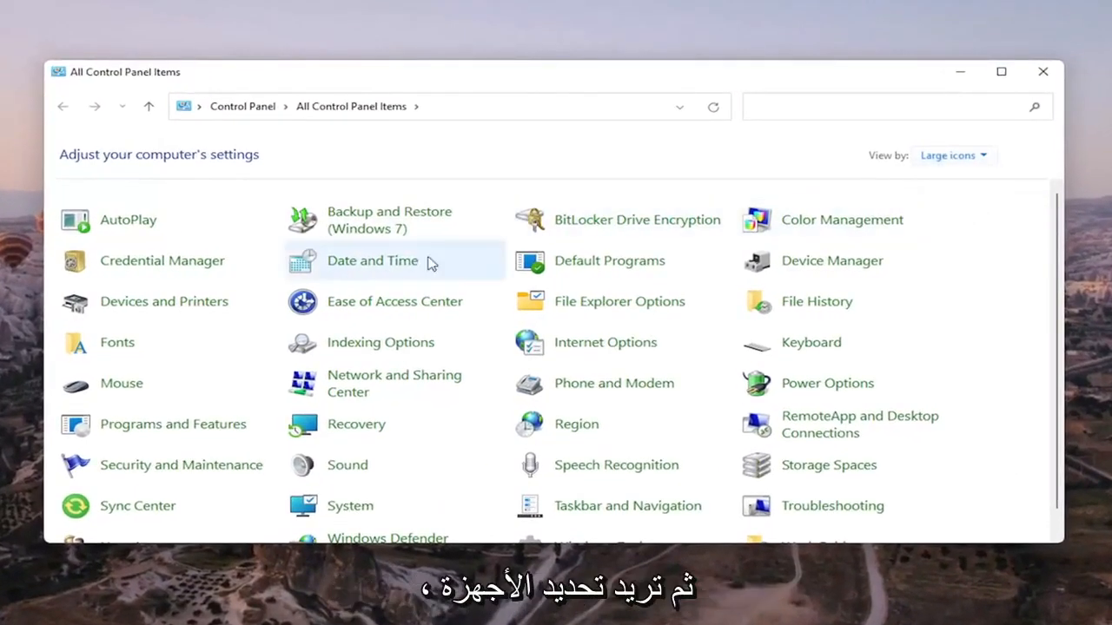
mouse_move(164, 302)
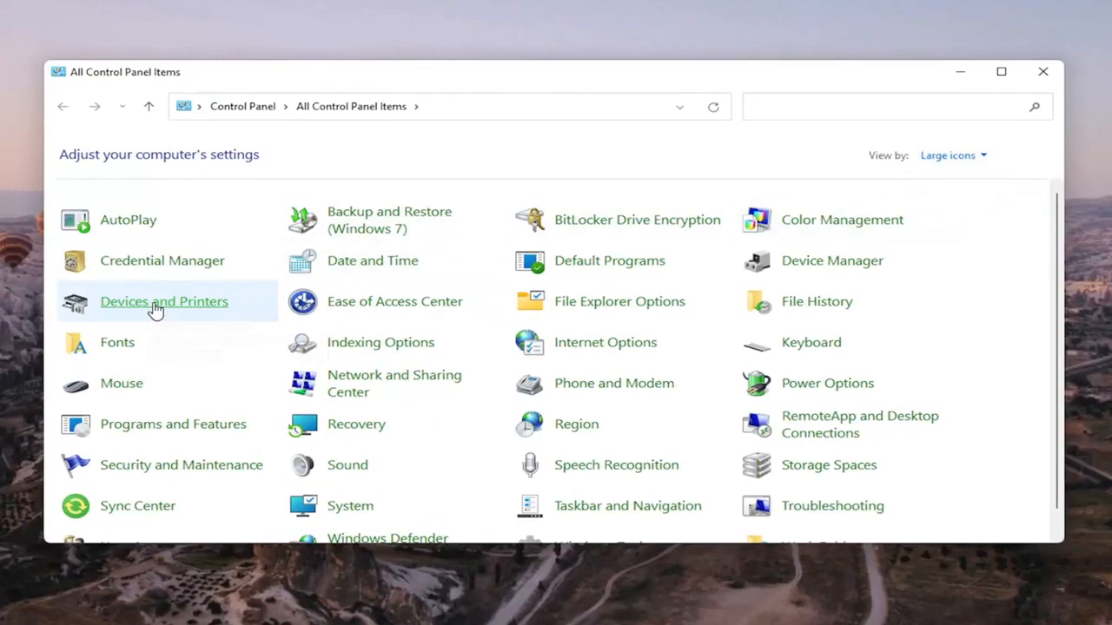
Step: Open Devices and Printers and select the Brother Color Leg Type1 Class Driver printer
left_click(163, 302)
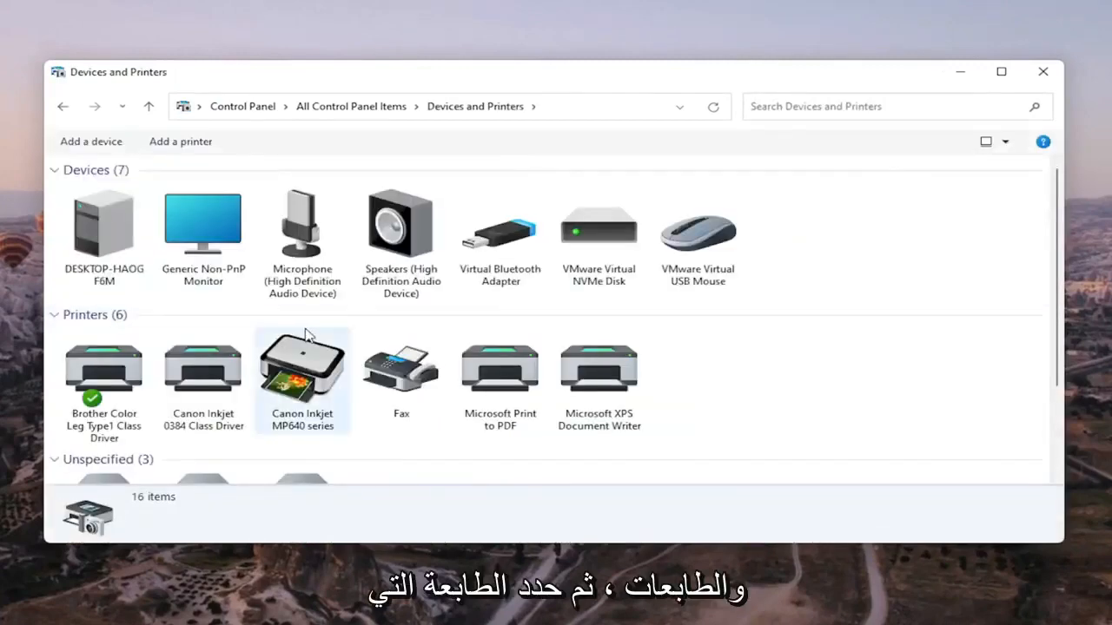
scroll("down", 3)
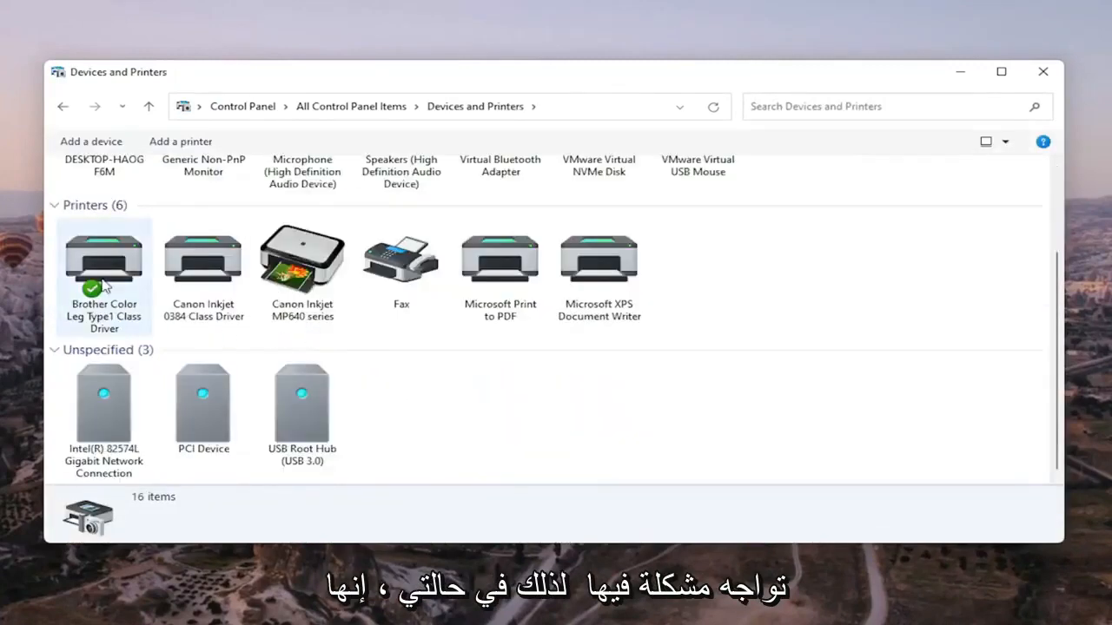
left_click(104, 261)
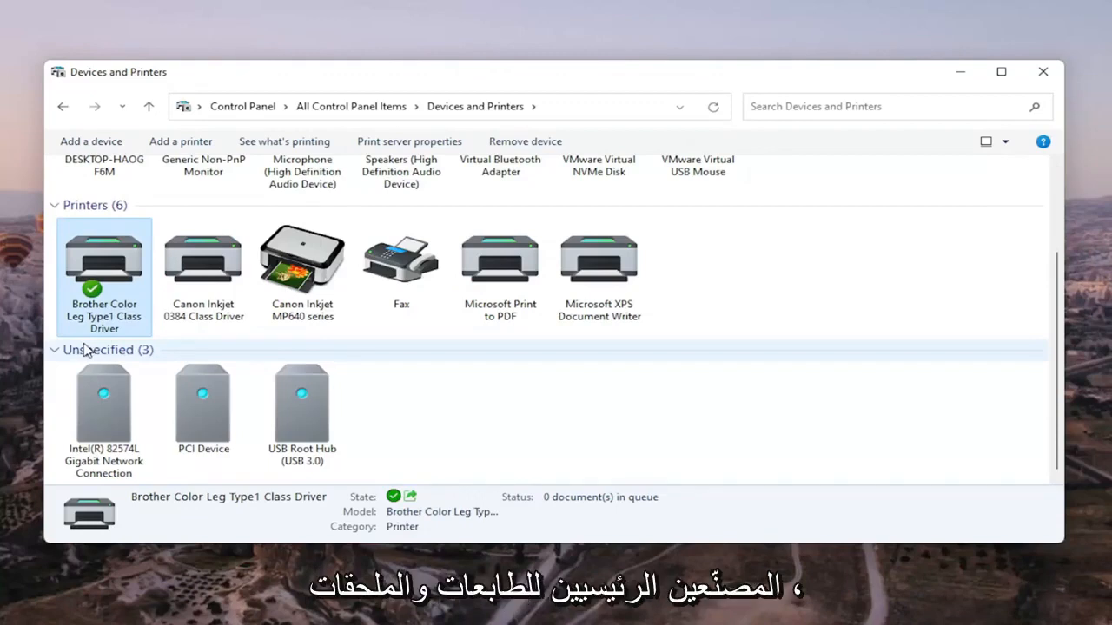
mouse_move(105, 261)
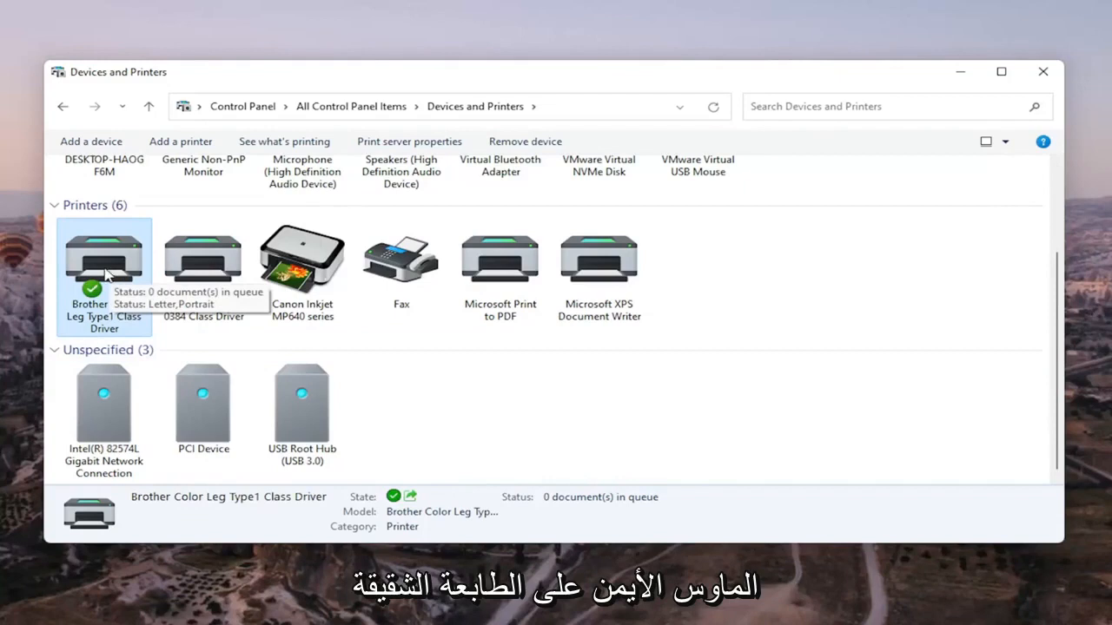
Step: Open Printer properties for the Brother printer from its context menu
right_click(104, 257)
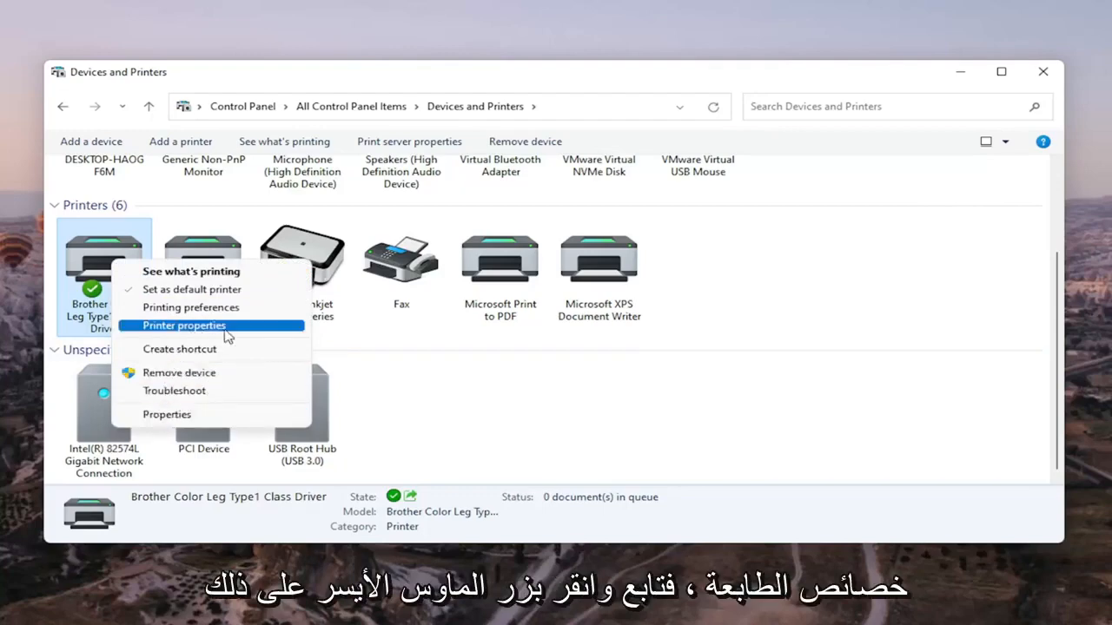
left_click(184, 325)
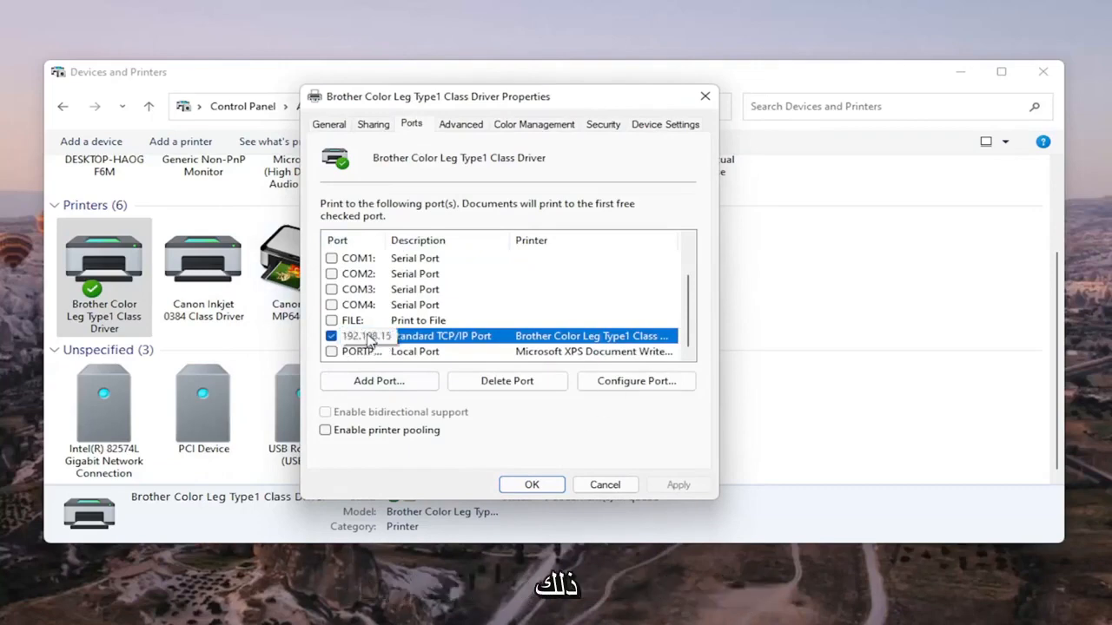
Step: Configure the standard TCP/IP port with SNMP Status Enabled unchecked and confirm with OK
left_click(635, 380)
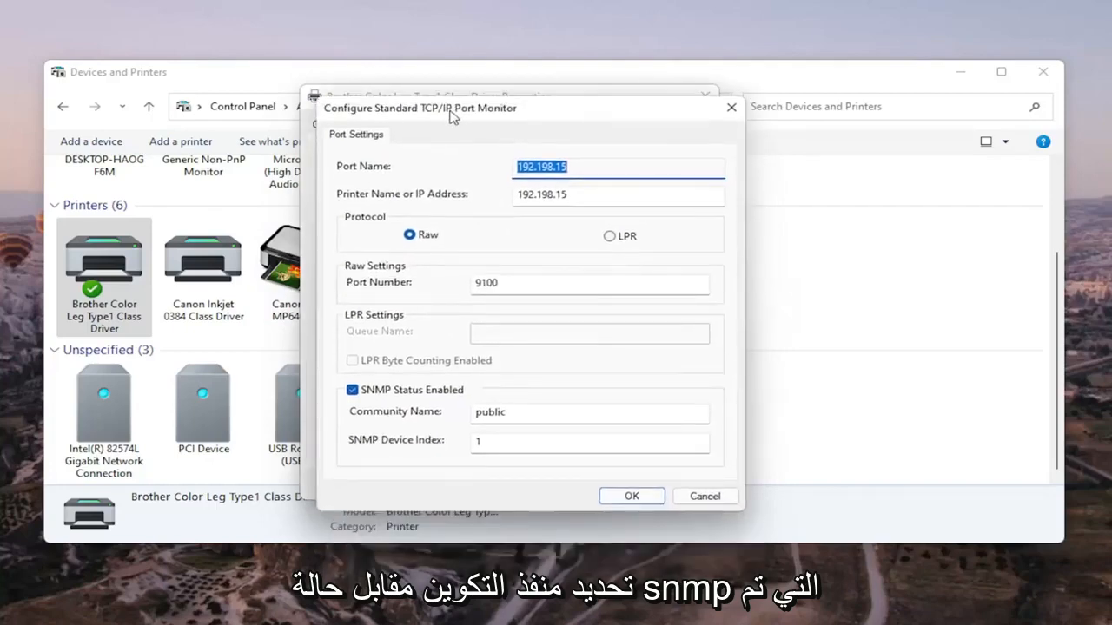
left_click(353, 389)
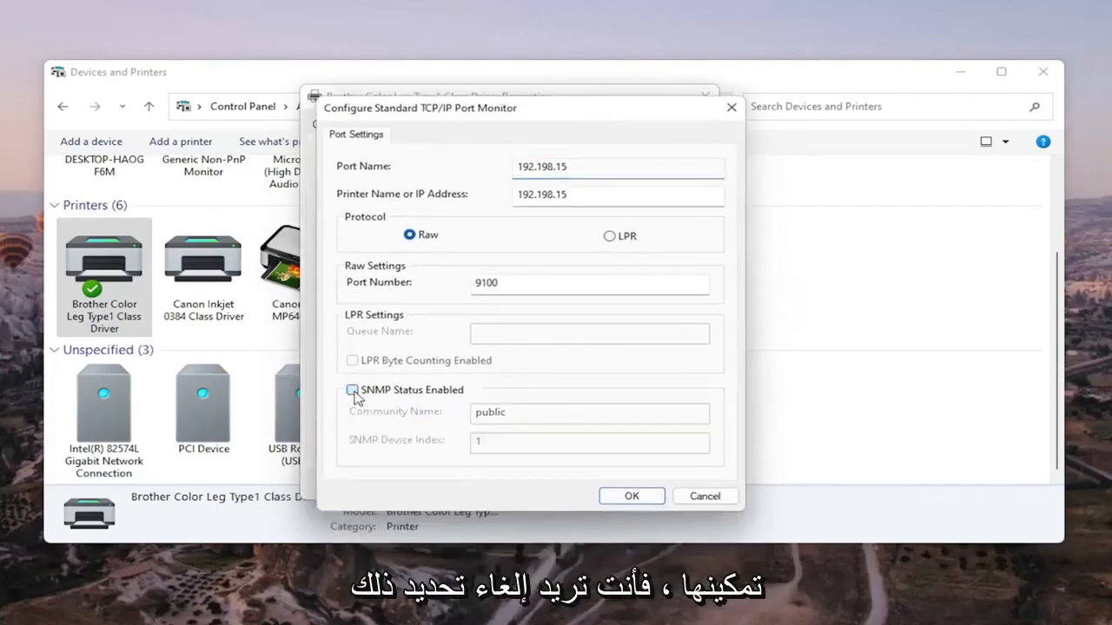
left_click(632, 497)
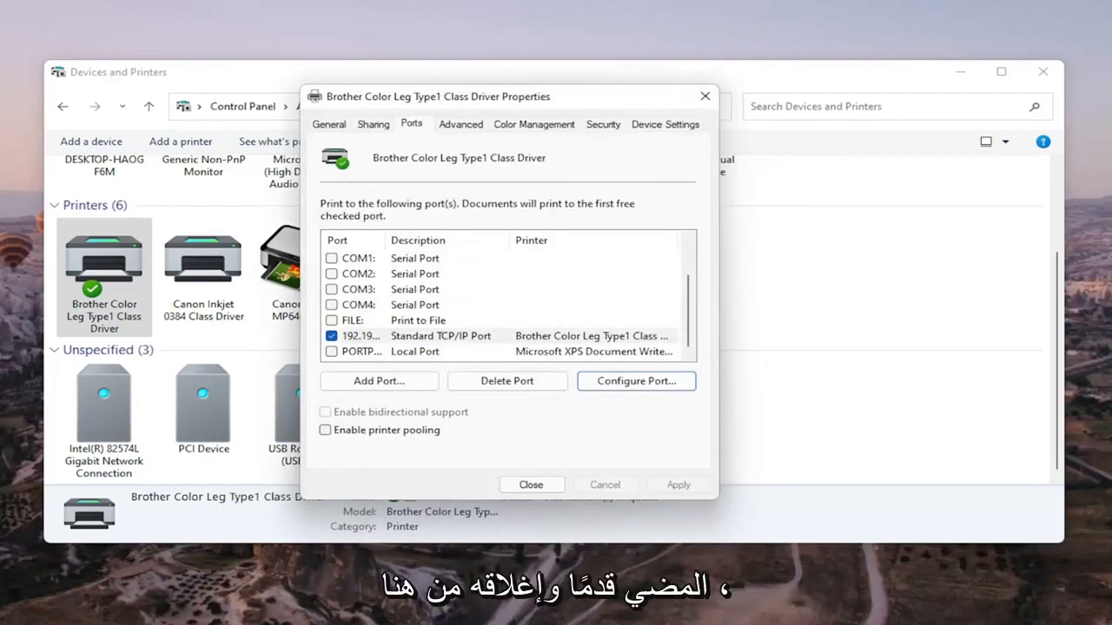
mouse_move(584, 430)
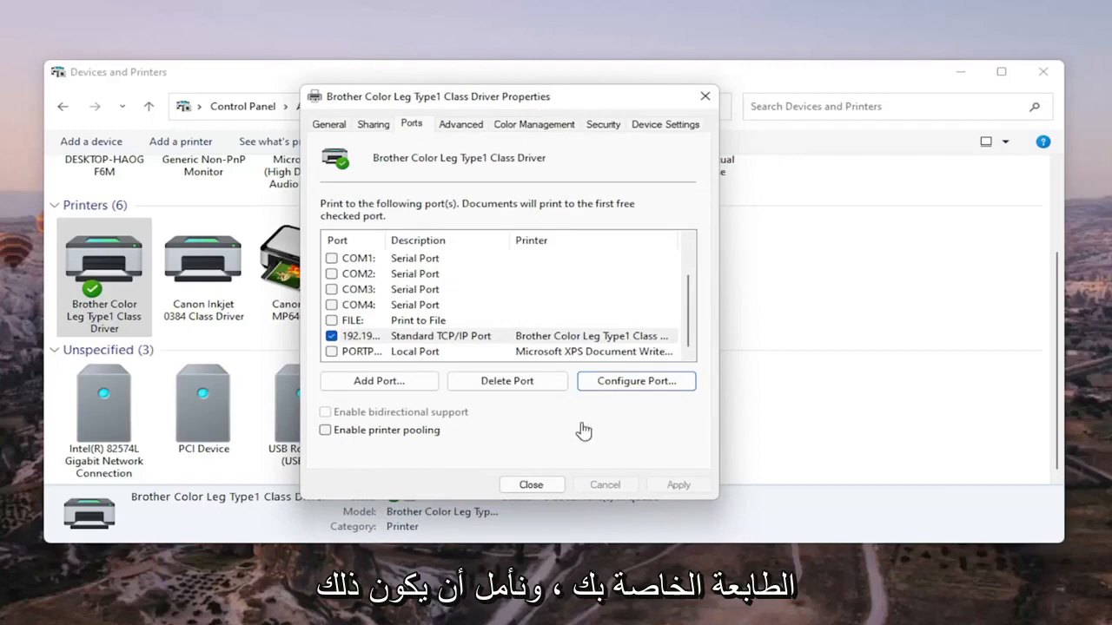
Step: Close the printer Properties dialog and the Devices and Printers window to show the desktop
left_click(532, 485)
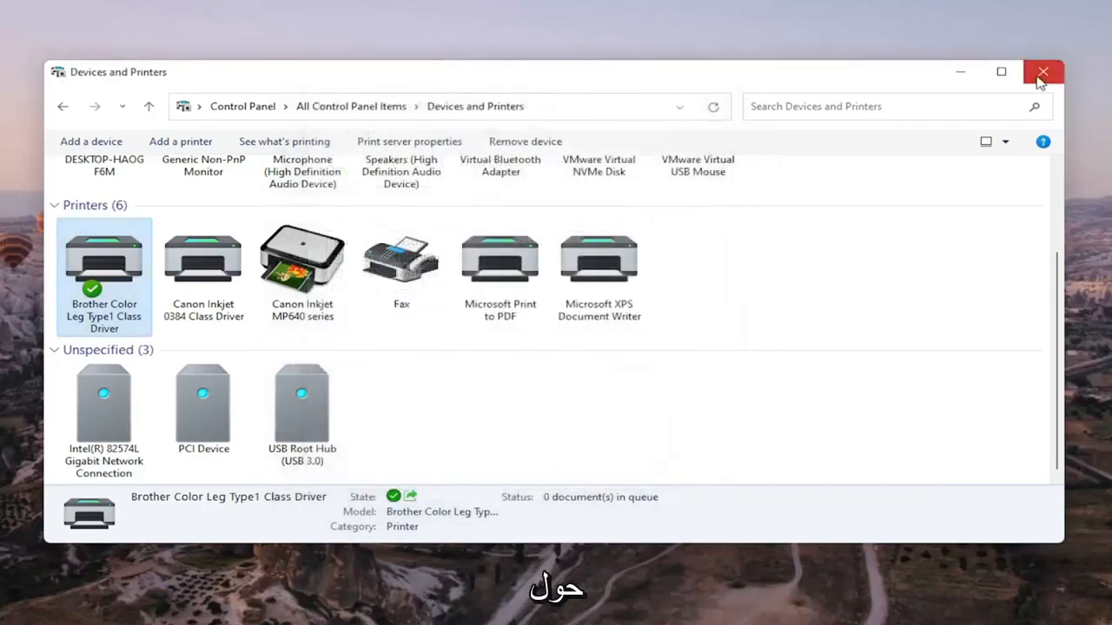
left_click(1043, 73)
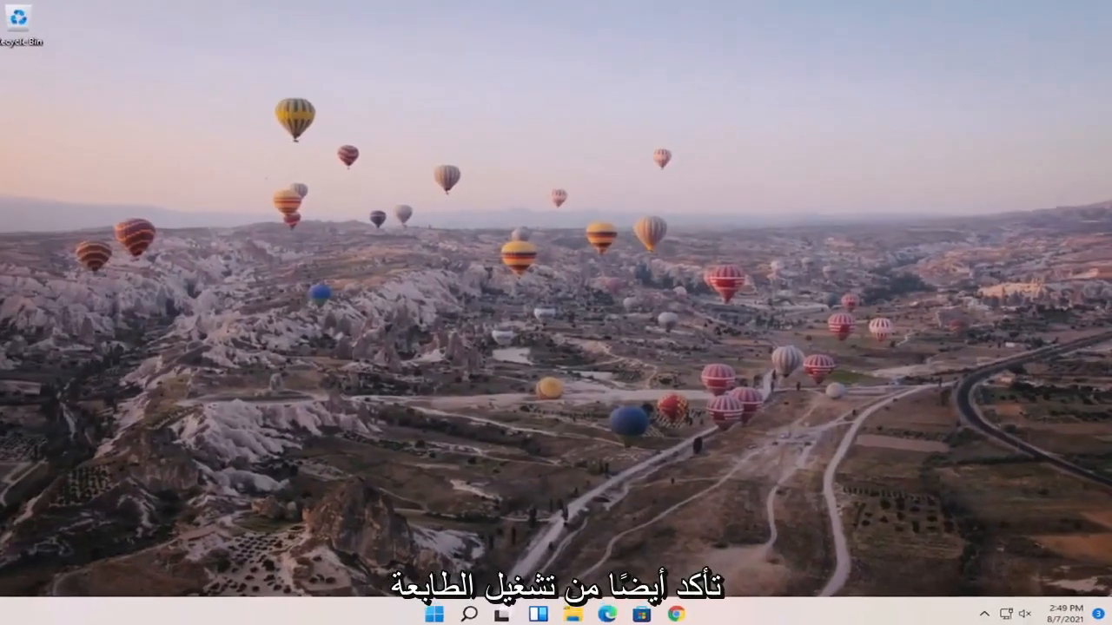